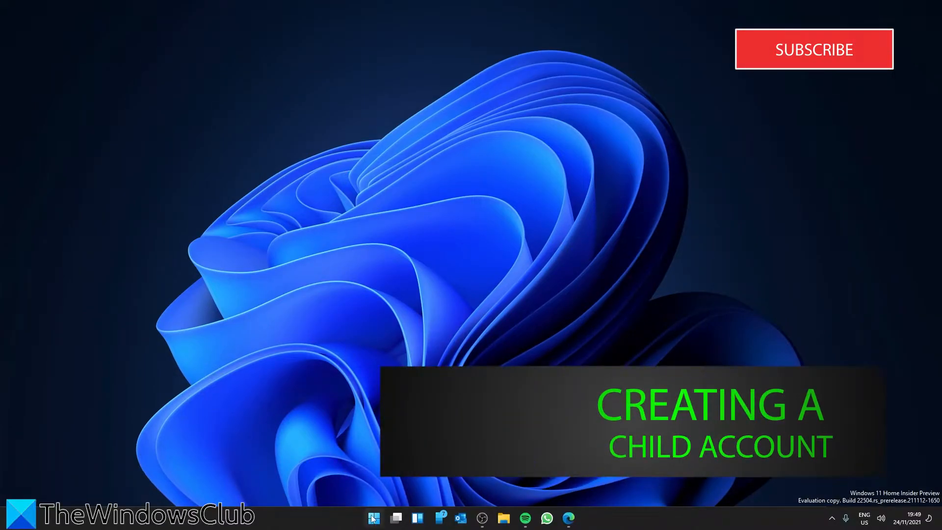
Step: Go to Accounts > Family & other users in Settings
{"action": "left_click", "coordinate": [578, 517]}
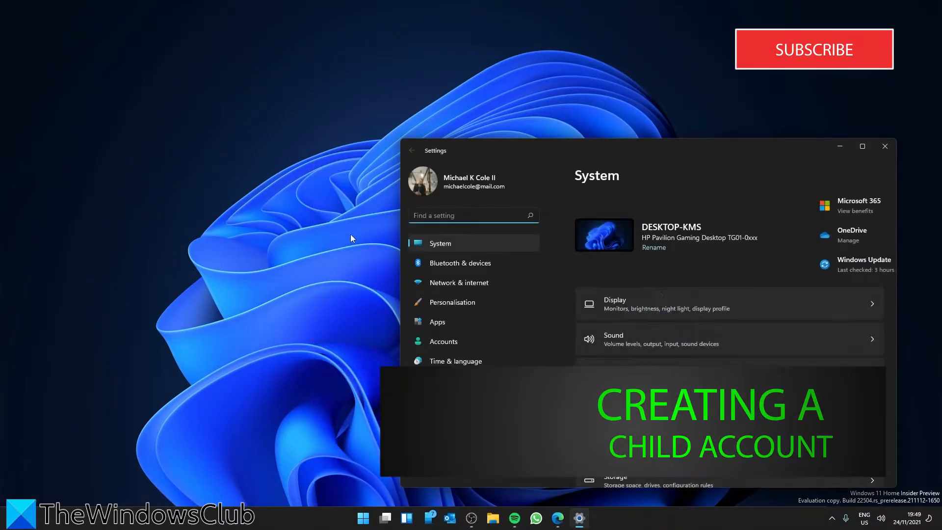
{"action": "left_click", "coordinate": [444, 341]}
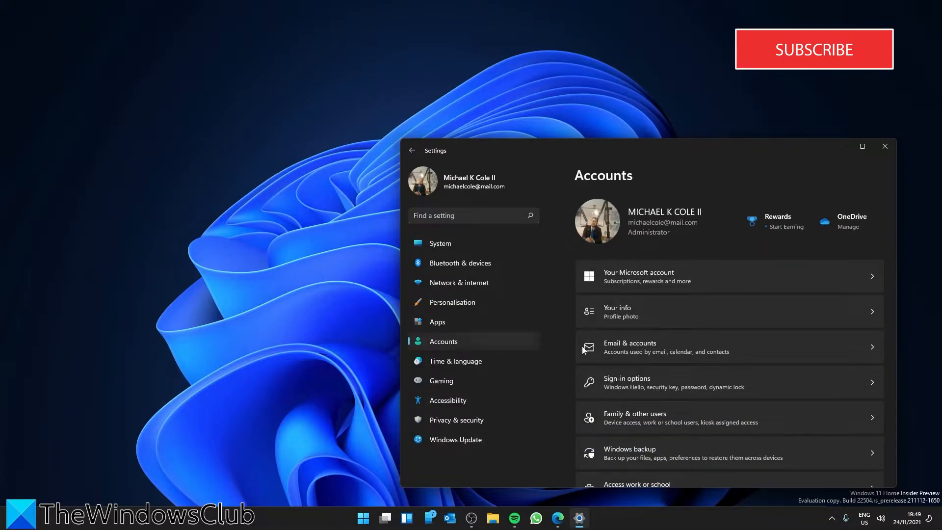
{"action": "scroll", "scroll_direction": "down", "scroll_amount": 3}
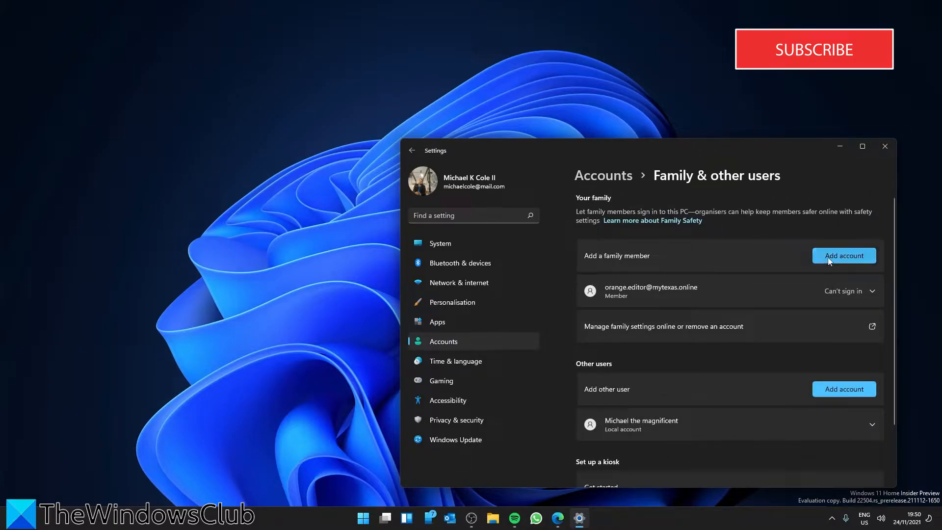
{"action": "mouse_move", "coordinate": [844, 256]}
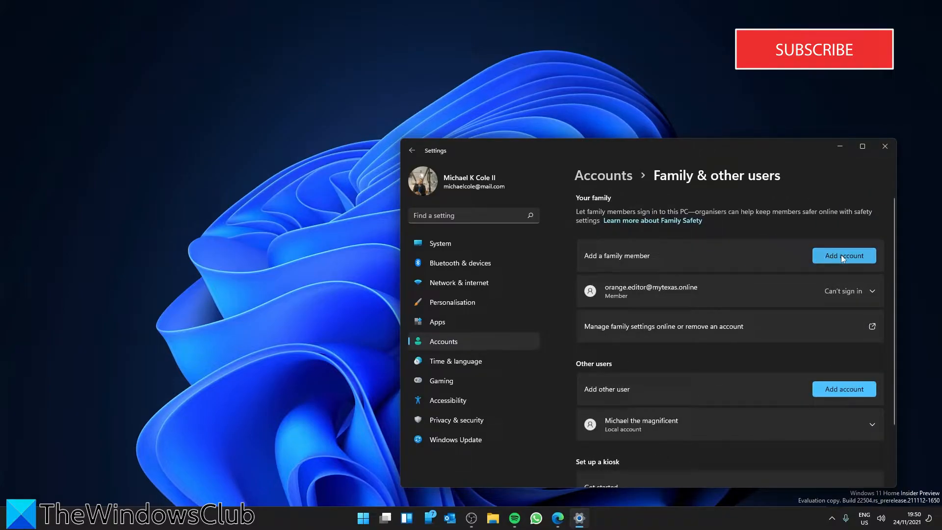
Step: Add a family member as a new child account with an outlook.com address starting 'roswe' and a password
{"action": "left_click", "coordinate": [844, 255]}
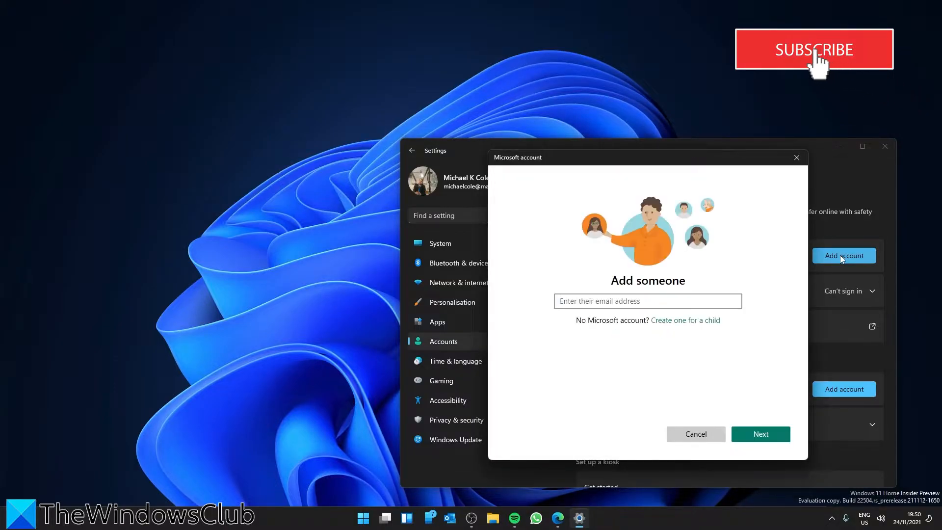
{"action": "mouse_move", "coordinate": [676, 327]}
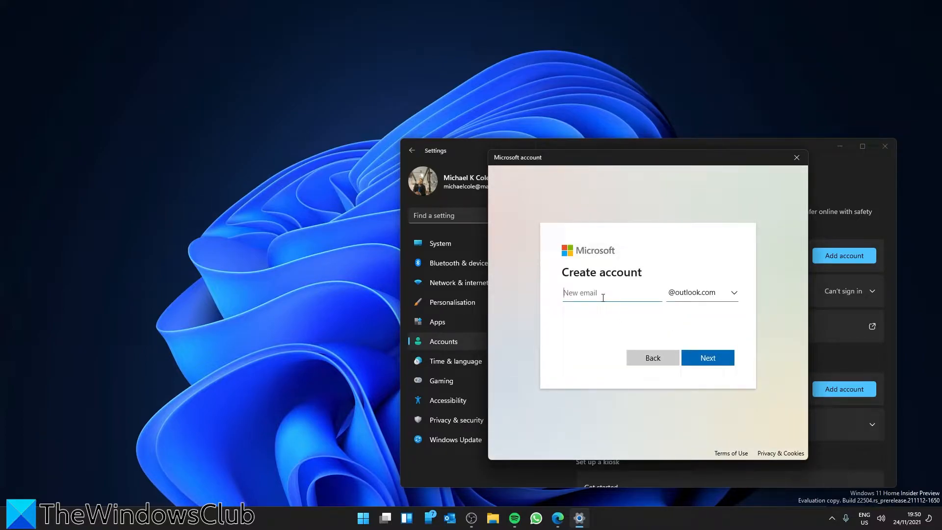
{"action": "type", "text": "roswell20162"}
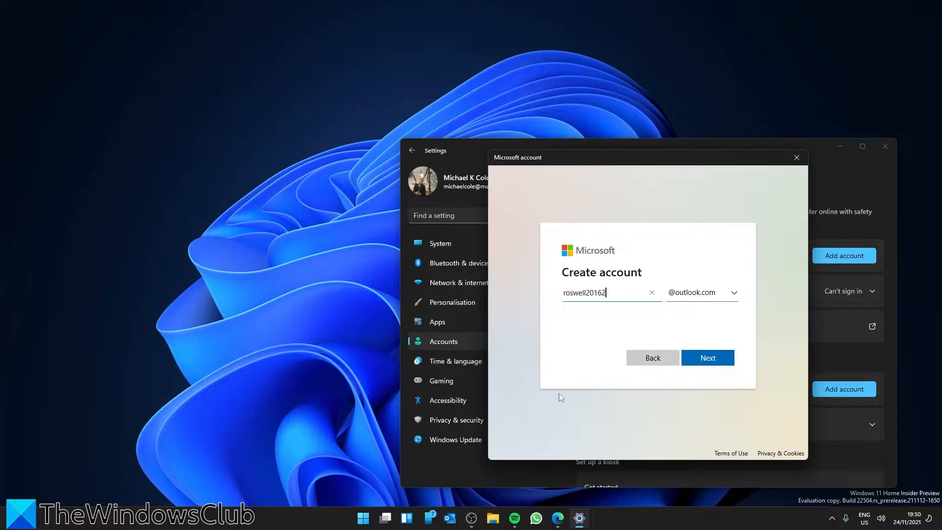
{"action": "left_click", "coordinate": [707, 357]}
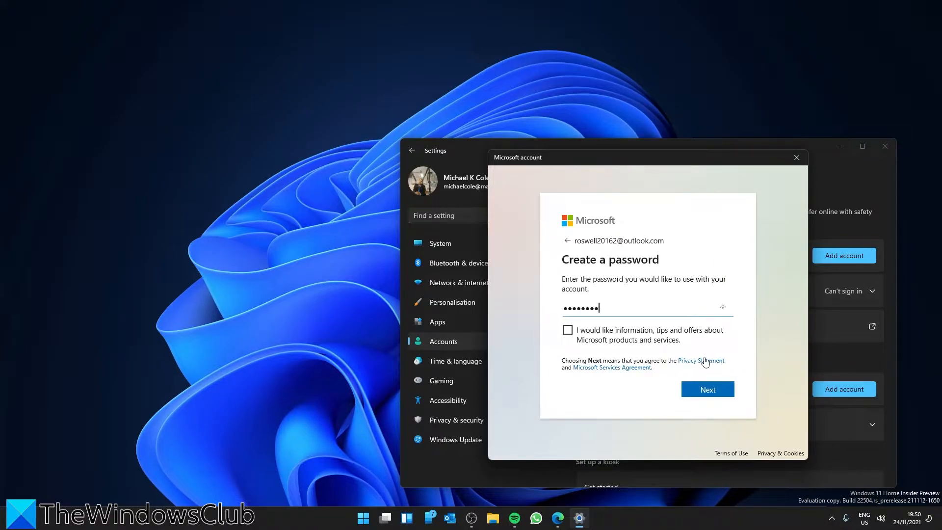
Step: Confirm the password and name the child 'Rosw'
{"action": "left_click", "coordinate": [707, 389]}
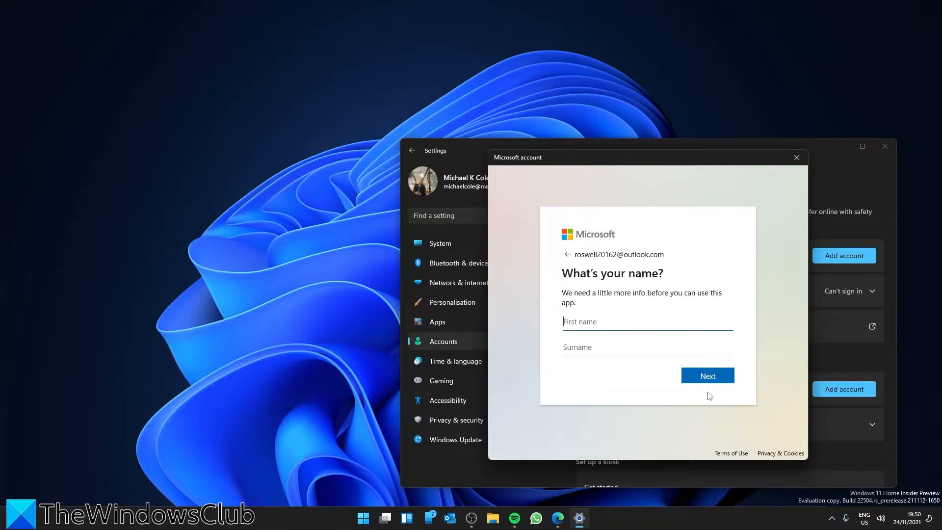
{"action": "type", "text": "Rosw"}
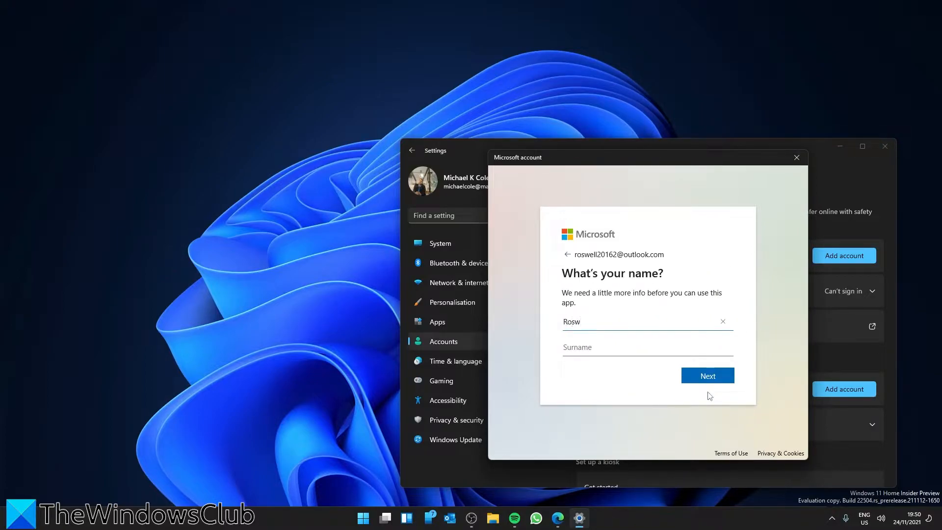
{"action": "left_click", "coordinate": [708, 376]}
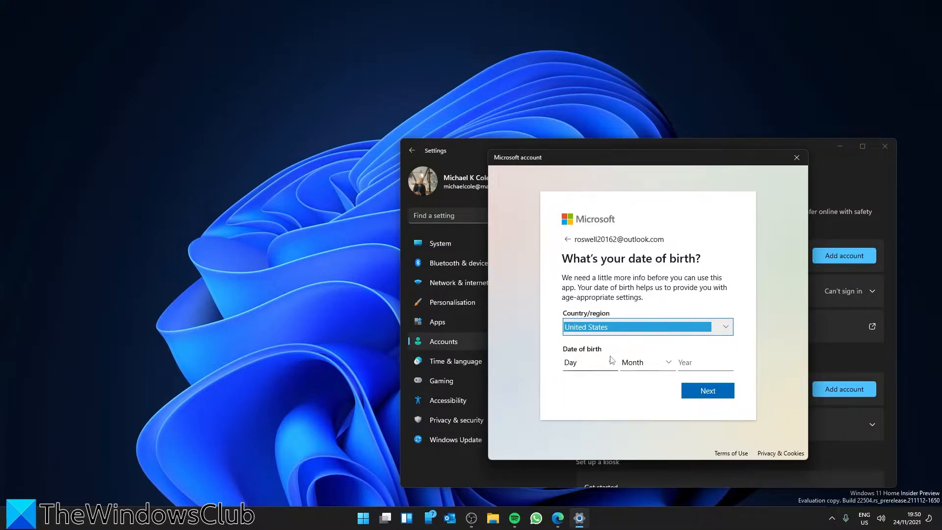
{"action": "left_click", "coordinate": [588, 361]}
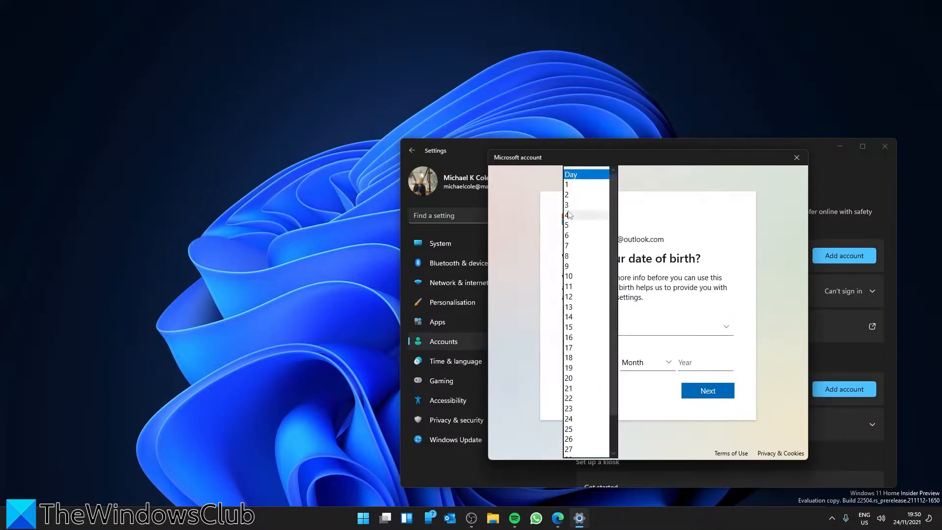
{"action": "left_click", "coordinate": [569, 388]}
{"action": "type", "text": "2016"}
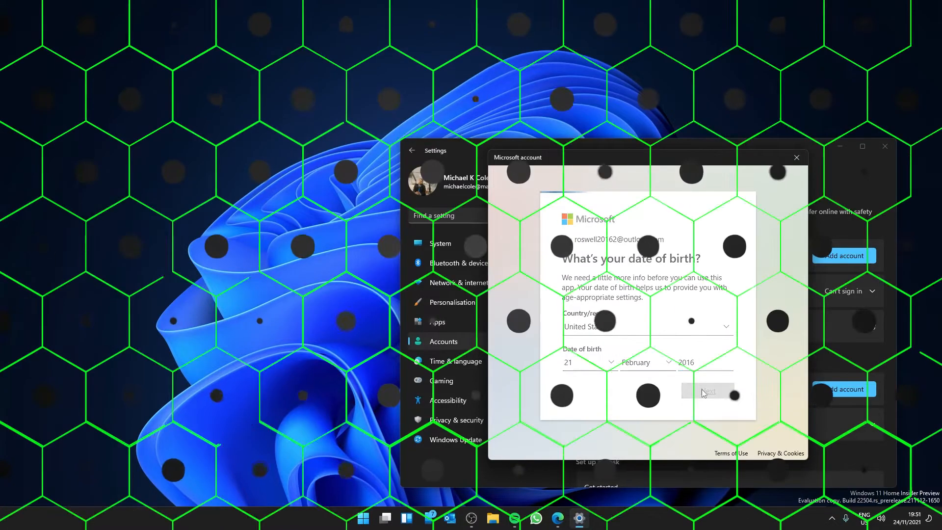
{"action": "left_click", "coordinate": [710, 390]}
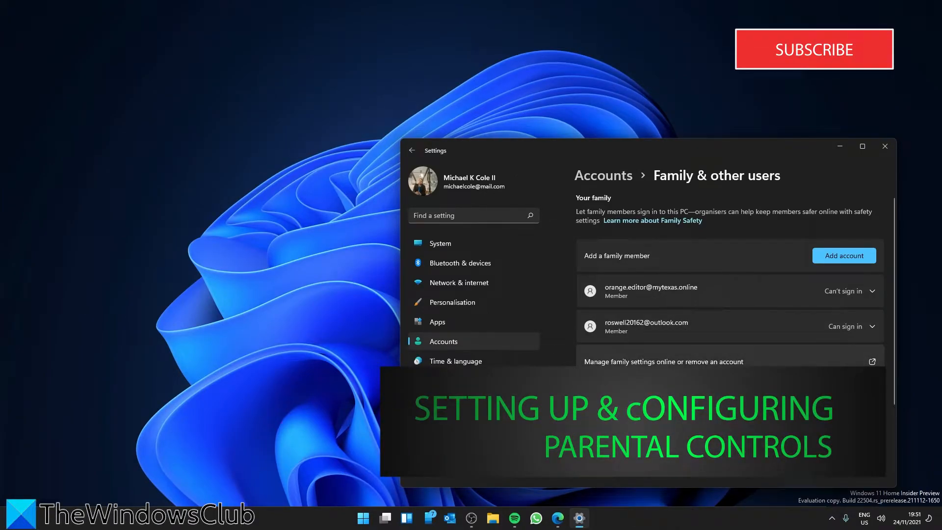
Step: Follow the Manage family settings online link to Microsoft Family Safety in the browser
{"action": "scroll", "scroll_direction": "down", "scroll_amount": 3}
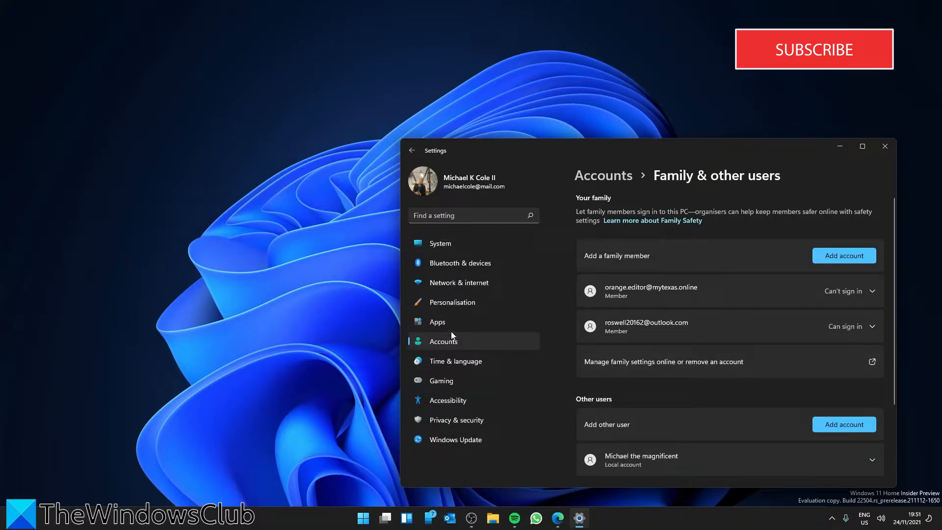
{"action": "mouse_move", "coordinate": [622, 300]}
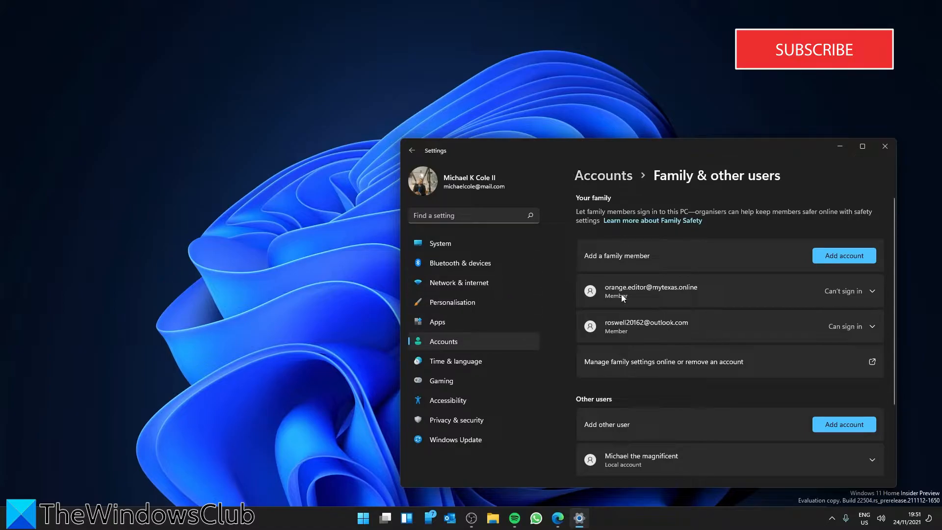
{"action": "mouse_move", "coordinate": [675, 370]}
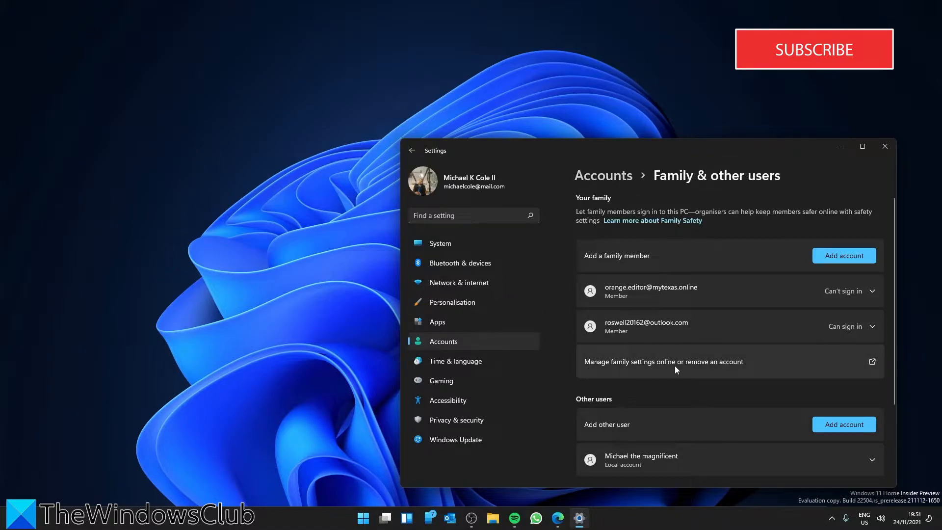
{"action": "mouse_move", "coordinate": [872, 362]}
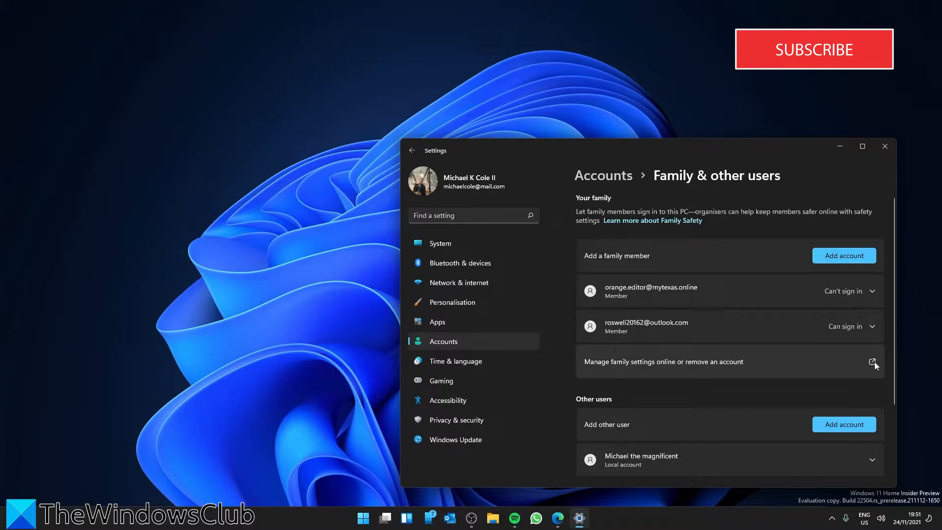
{"action": "left_click", "coordinate": [874, 361]}
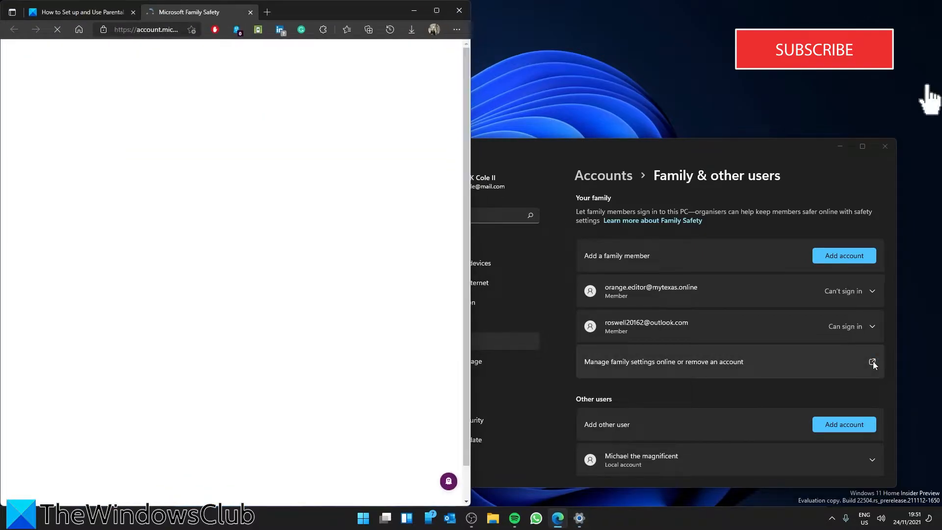
Step: Review Roswell's overview cards for screen time, apps and games, web, spending and Xbox, then go to Screen time
{"action": "left_click", "coordinate": [874, 361]}
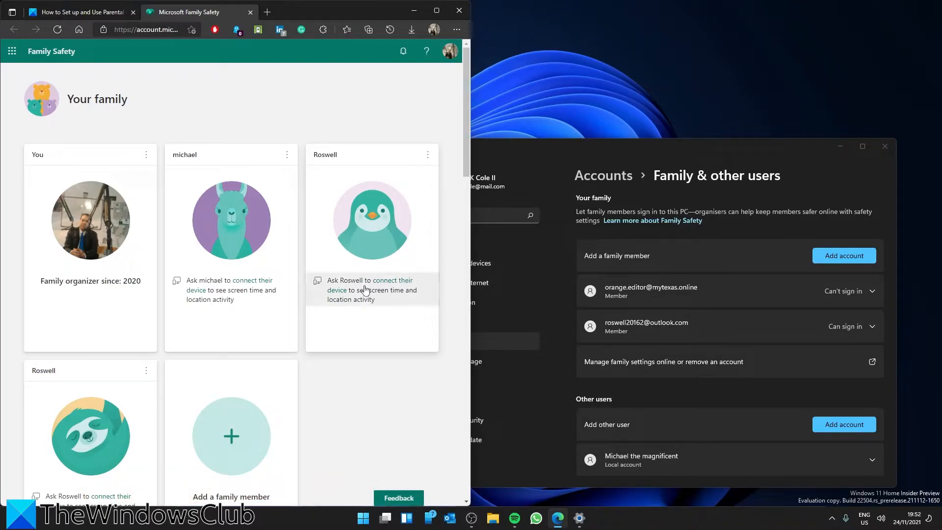
{"action": "left_click", "coordinate": [372, 220]}
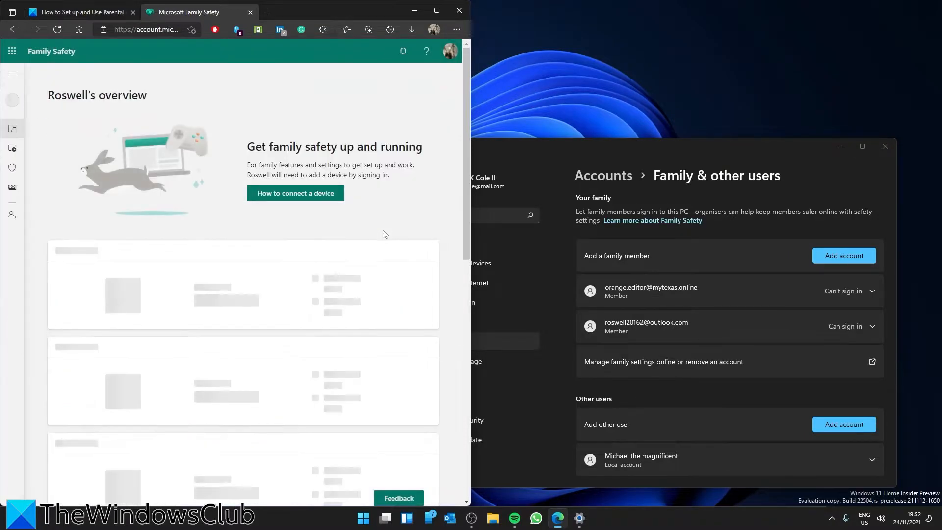
{"action": "scroll", "scroll_direction": "down", "scroll_amount": 3}
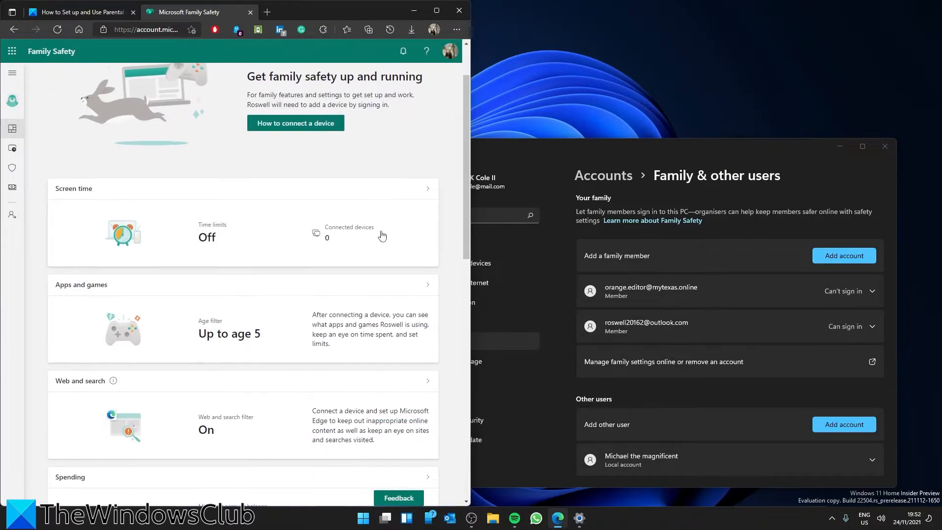
{"action": "scroll", "scroll_direction": "down", "scroll_amount": 3}
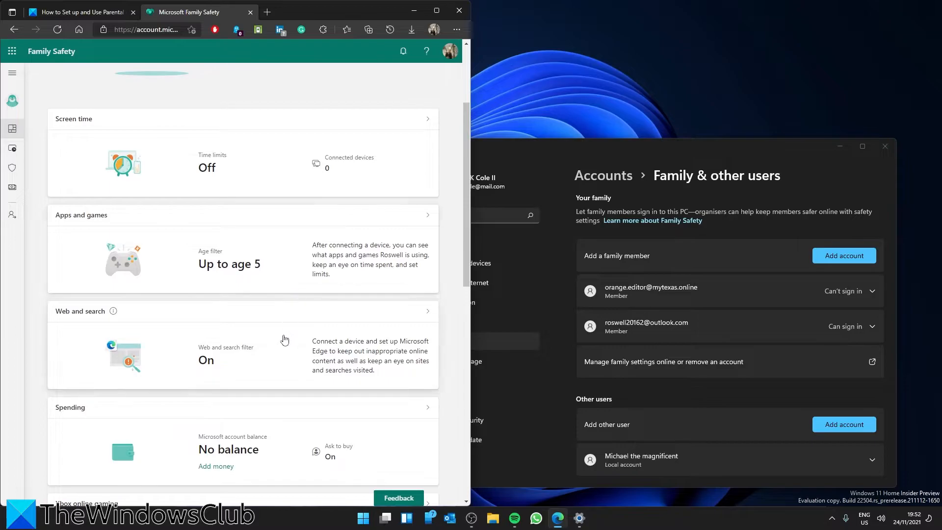
{"action": "scroll", "scroll_direction": "down", "scroll_amount": 3}
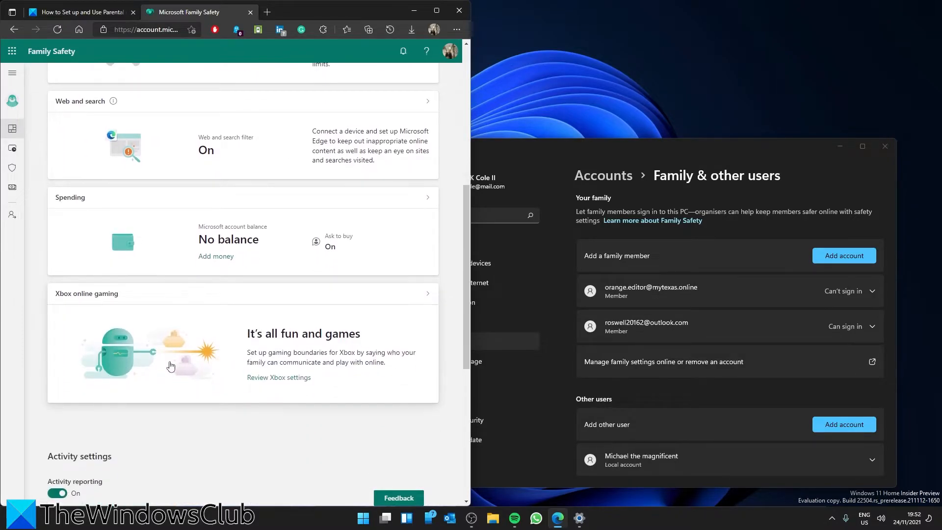
{"action": "scroll", "scroll_direction": "up", "scroll_amount": 3}
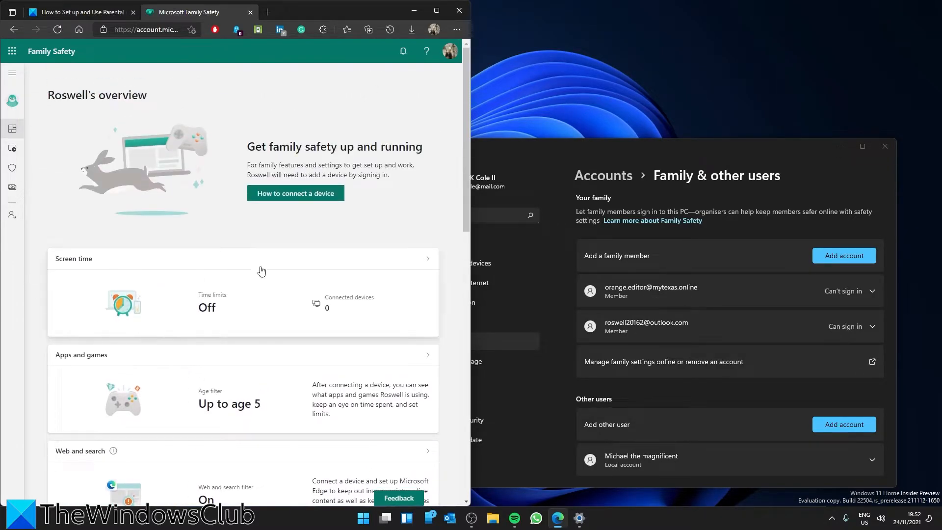
{"action": "left_click", "coordinate": [240, 258]}
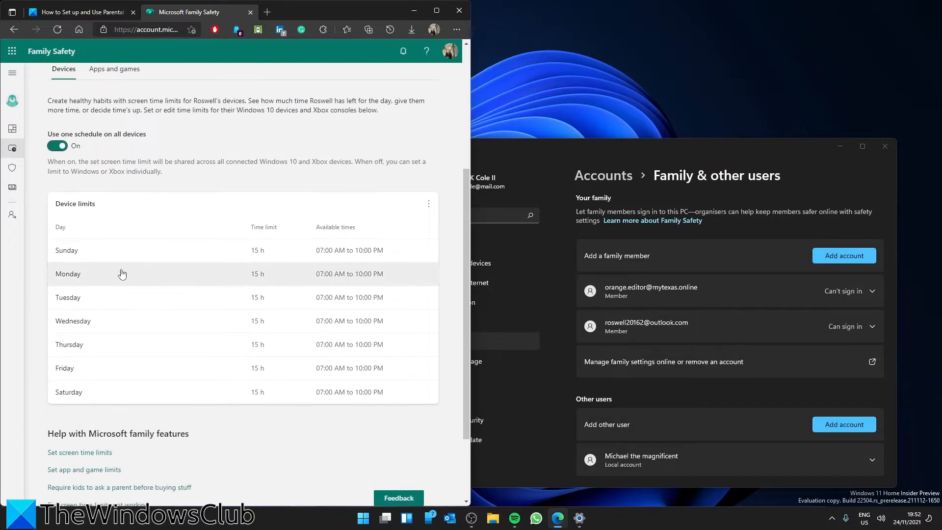
{"action": "mouse_move", "coordinate": [233, 258]}
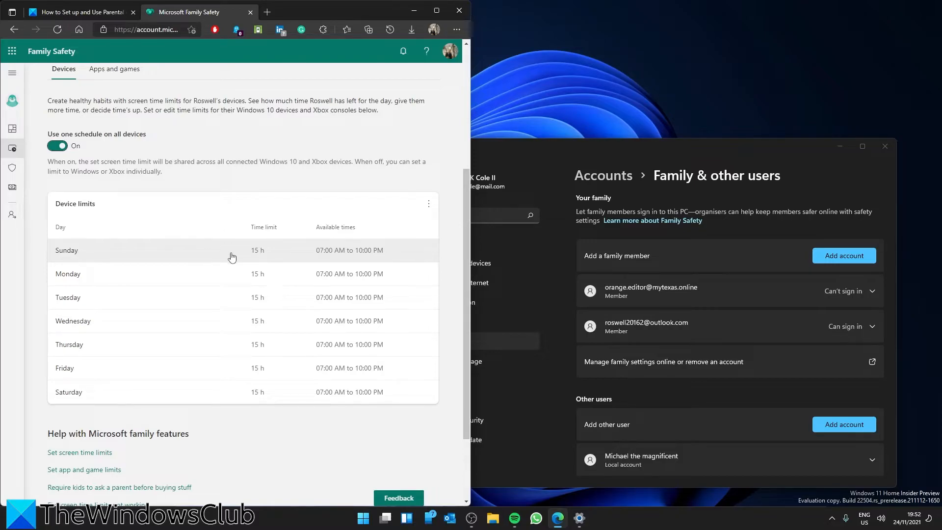
Step: Check the Devices and Apps and games time limits, then go to Content filters
{"action": "scroll", "scroll_direction": "up", "scroll_amount": 3}
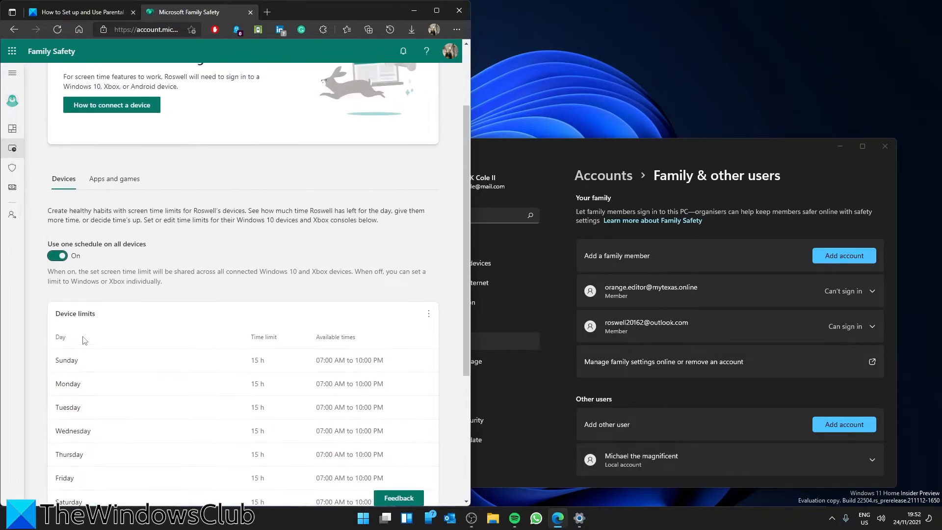
{"action": "left_click", "coordinate": [114, 178]}
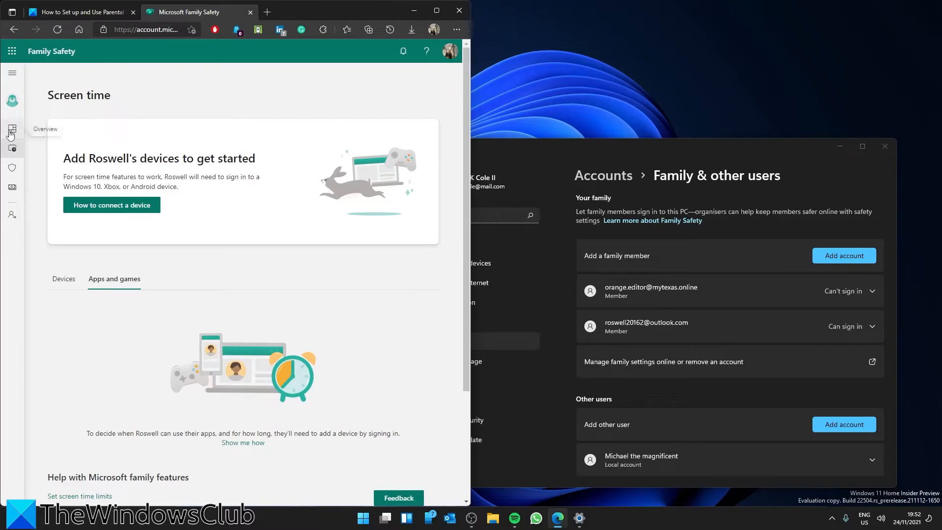
{"action": "left_click", "coordinate": [12, 172]}
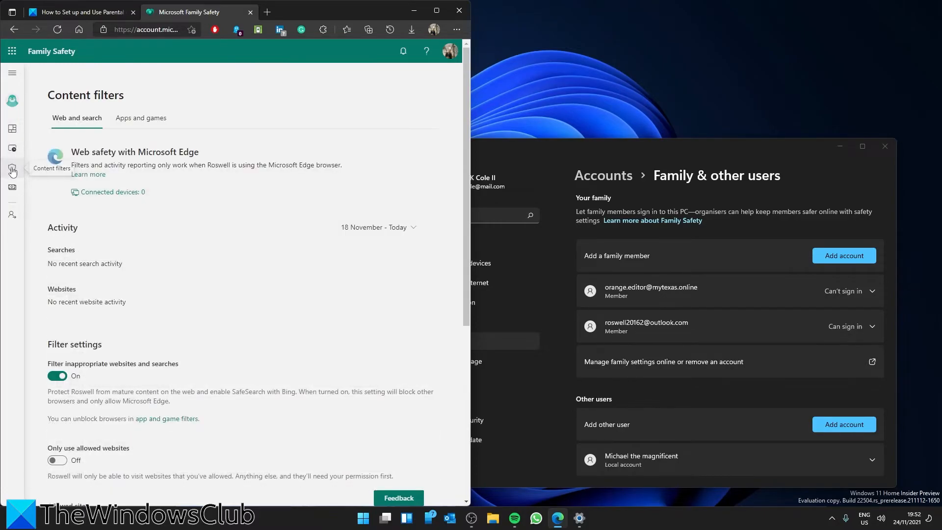
Step: Review the web filter settings and allowed/blocked sites, then go to Spending
{"action": "scroll", "scroll_direction": "down", "scroll_amount": 3}
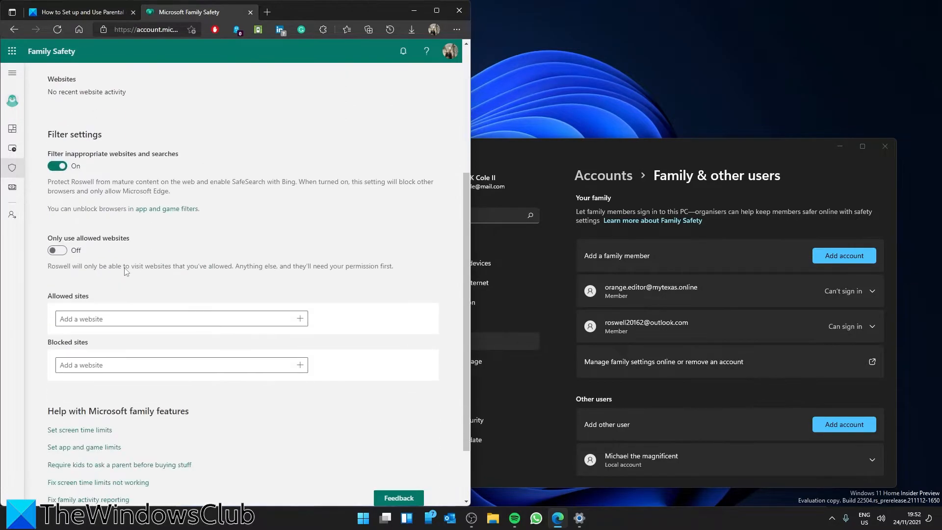
{"action": "scroll", "scroll_direction": "down", "scroll_amount": 3}
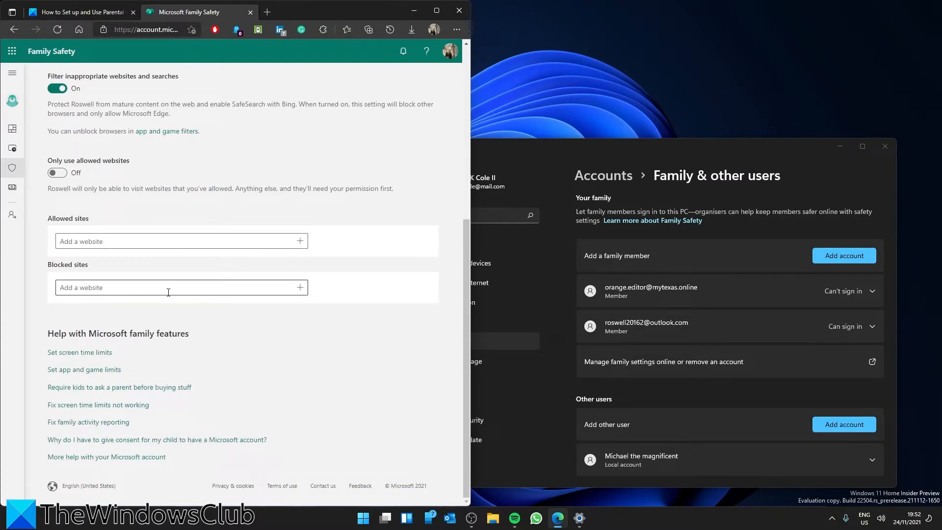
{"action": "left_click", "coordinate": [11, 188]}
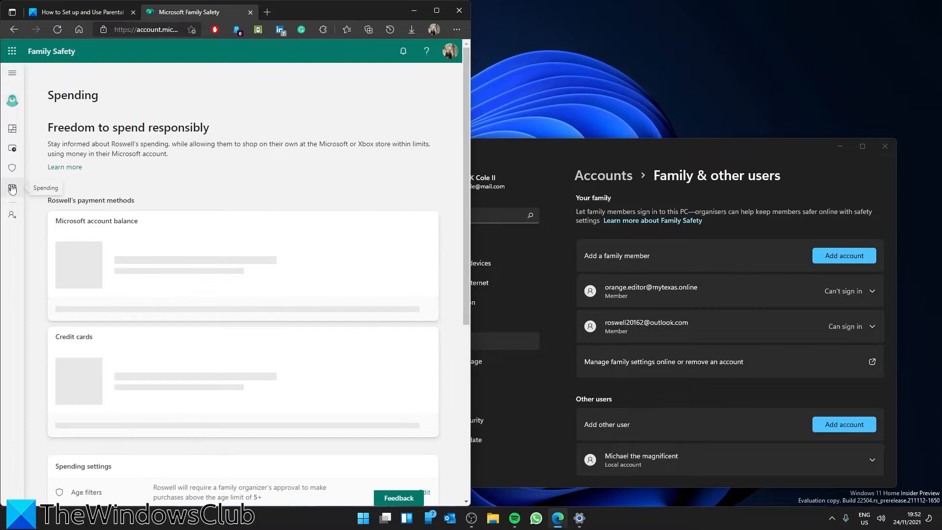
Step: Review the balance, credit cards and purchase approval settings, then return to Content filters
{"action": "scroll", "scroll_direction": "down", "scroll_amount": 3}
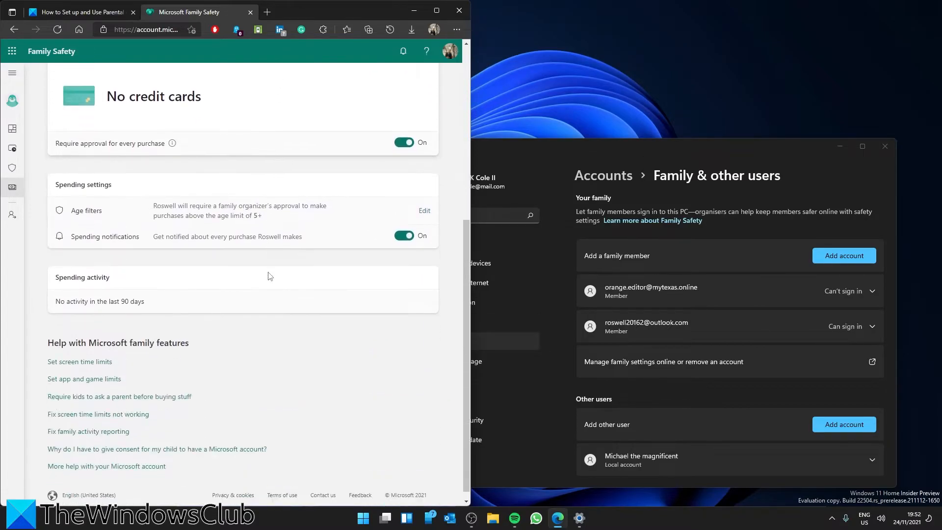
{"action": "scroll", "scroll_direction": "up", "scroll_amount": 3}
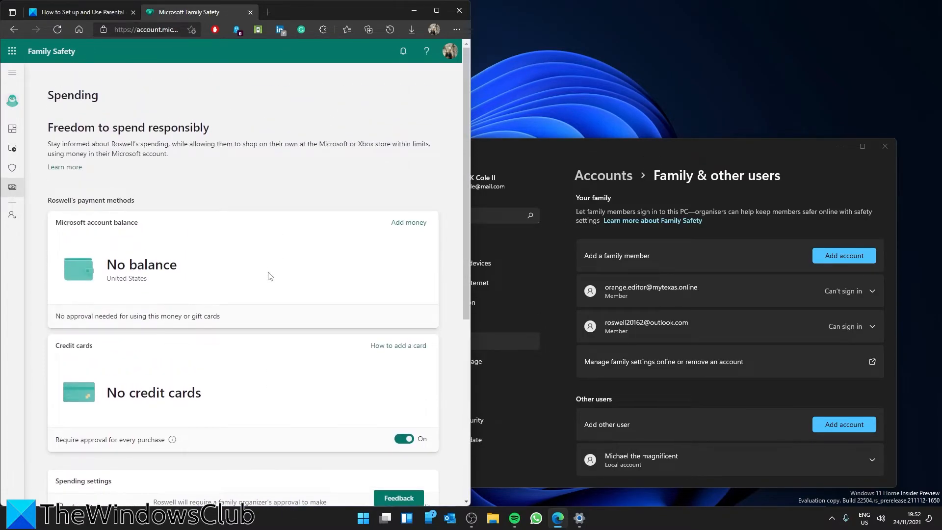
{"action": "mouse_move", "coordinate": [228, 256]}
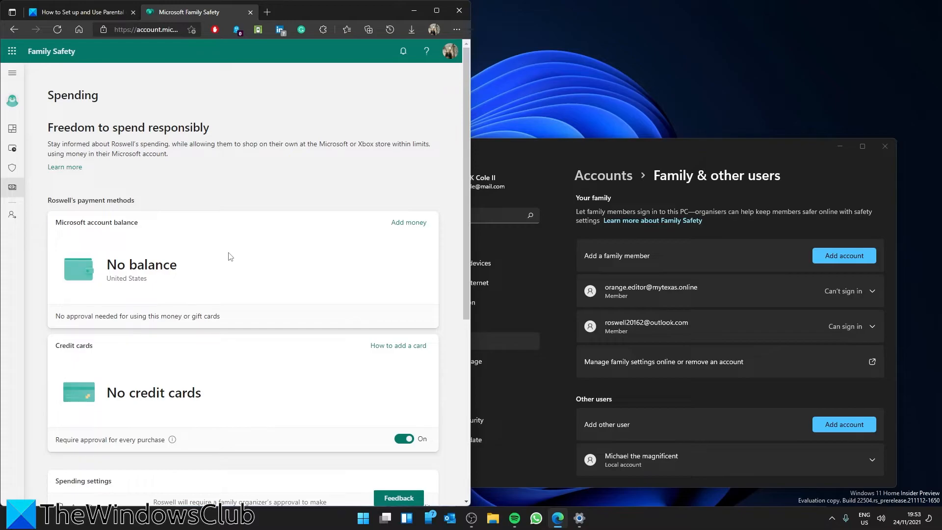
{"action": "left_click", "coordinate": [12, 214]}
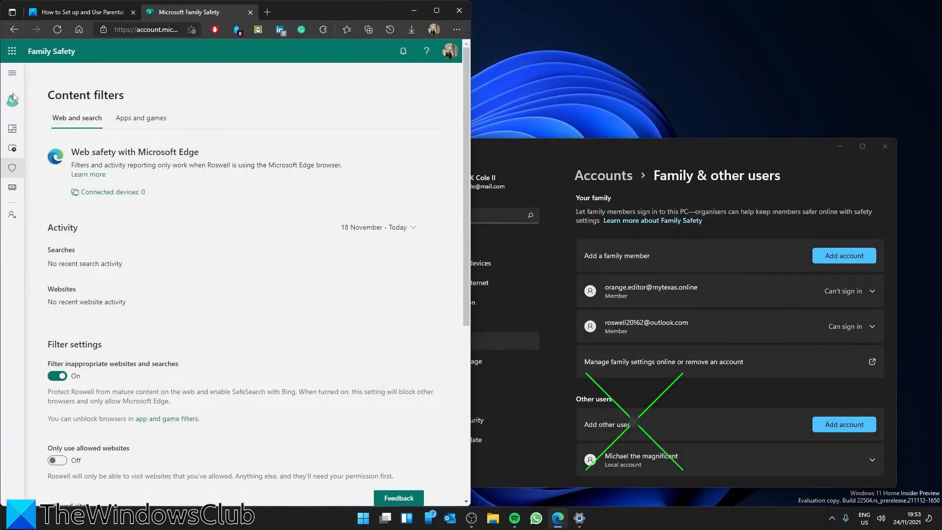
Step: Go back to the Screen time page and then to the previous page
{"action": "left_click", "coordinate": [12, 187]}
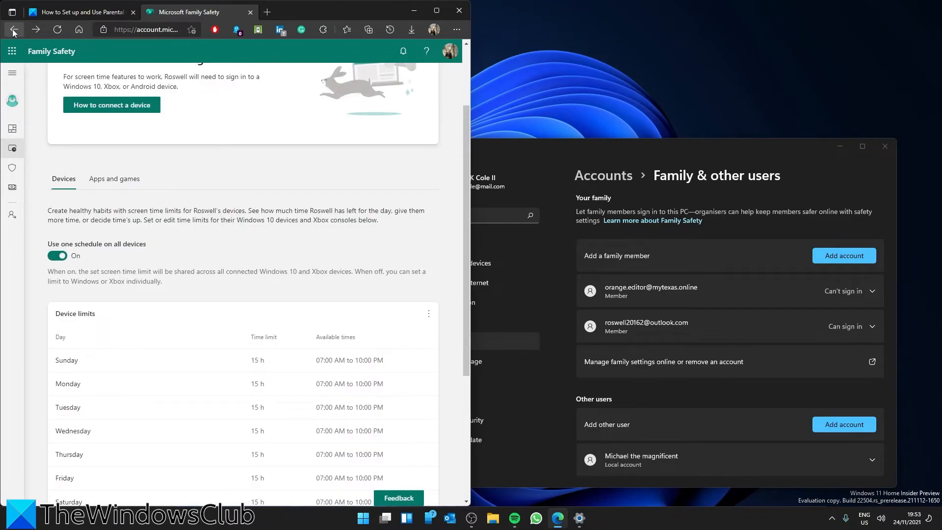
{"action": "left_click", "coordinate": [57, 255]}
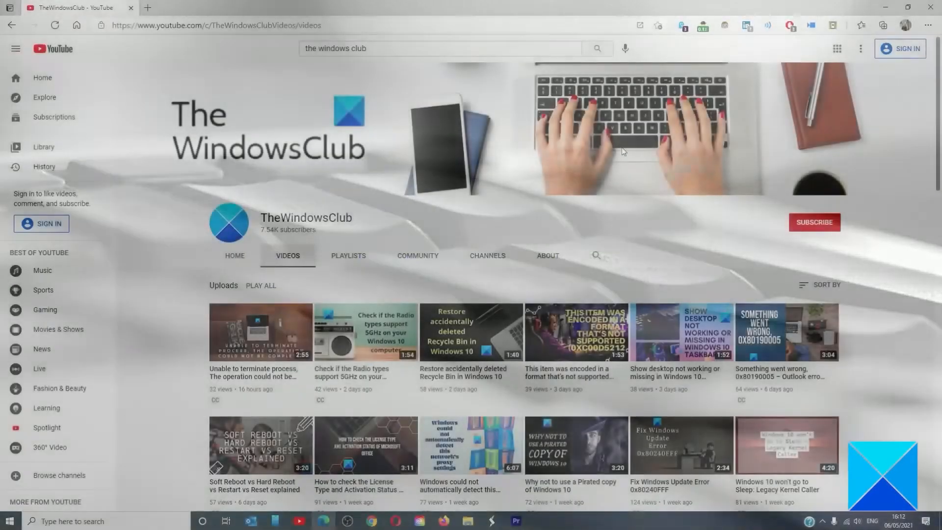
{"action": "scroll", "scroll_direction": "down", "scroll_amount": 3}
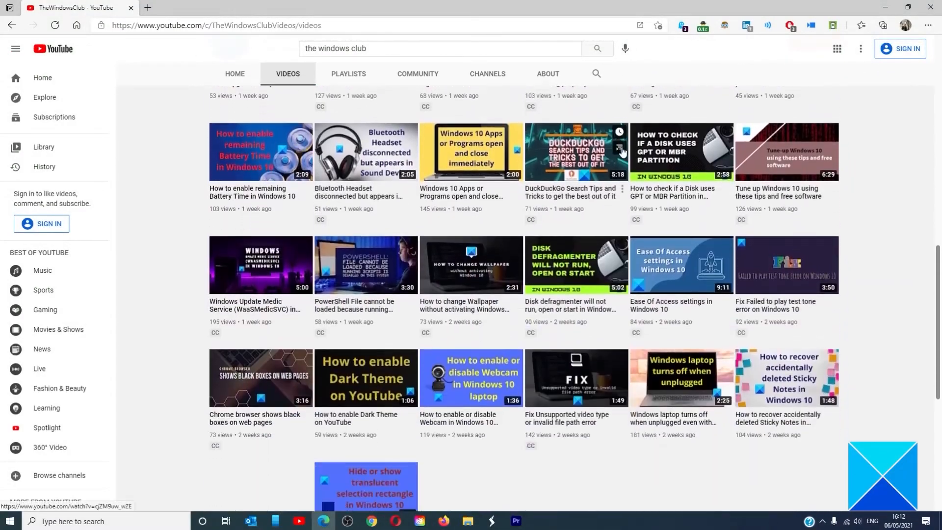
{"action": "scroll", "scroll_direction": "down", "scroll_amount": 3}
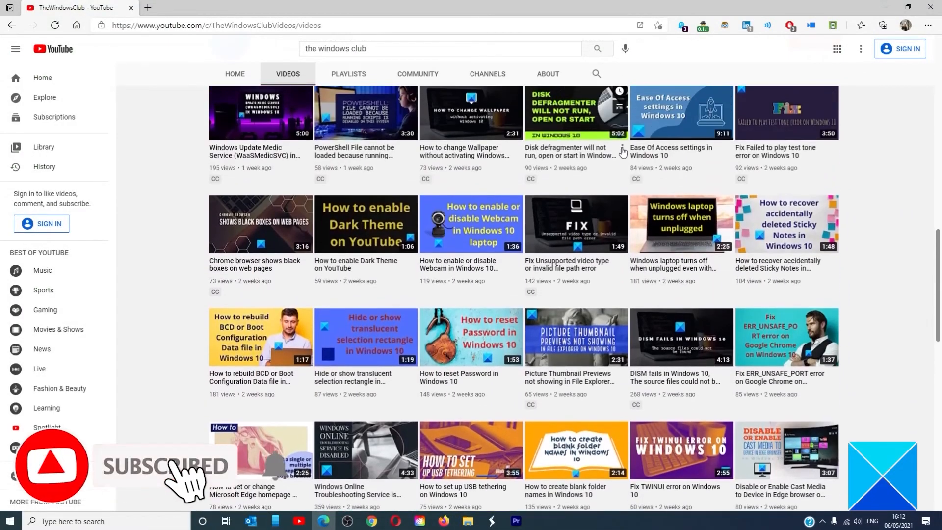